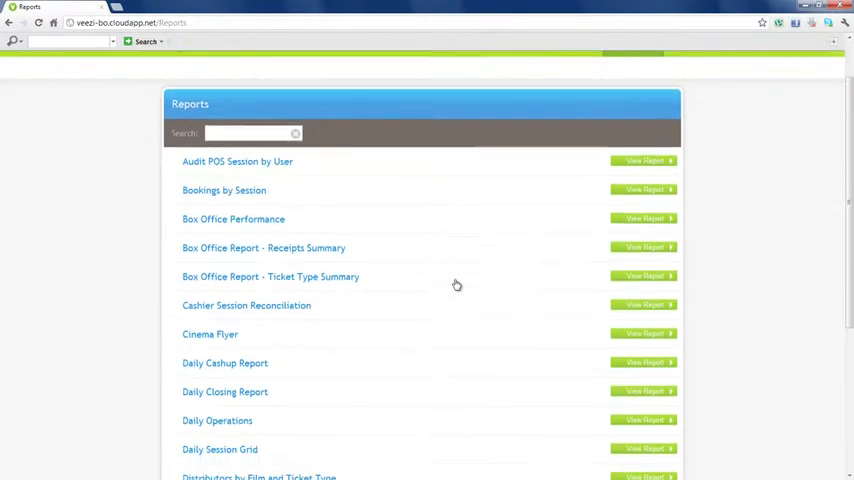
Scroll the Shogun Cinema receipts summary for 19–23 April 2012, then return to its parameters.
{"action": "scroll", "scroll_direction": "down", "scroll_amount": 3}
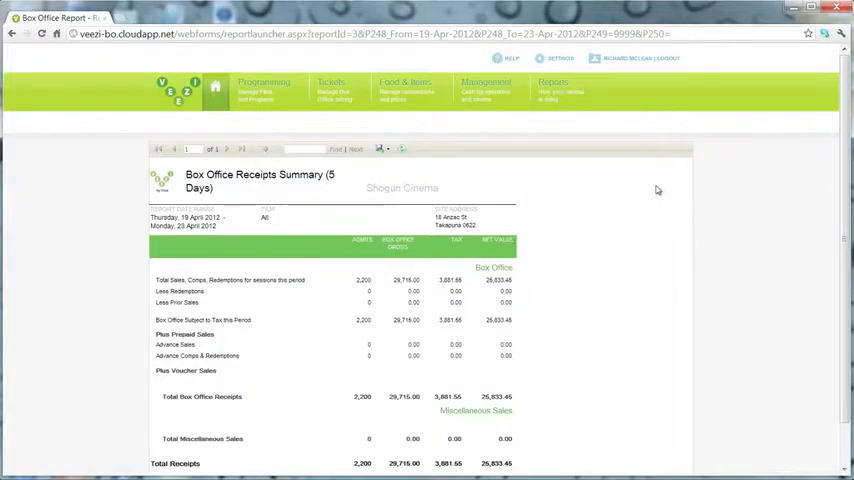
{"action": "scroll", "scroll_direction": "down", "scroll_amount": 3}
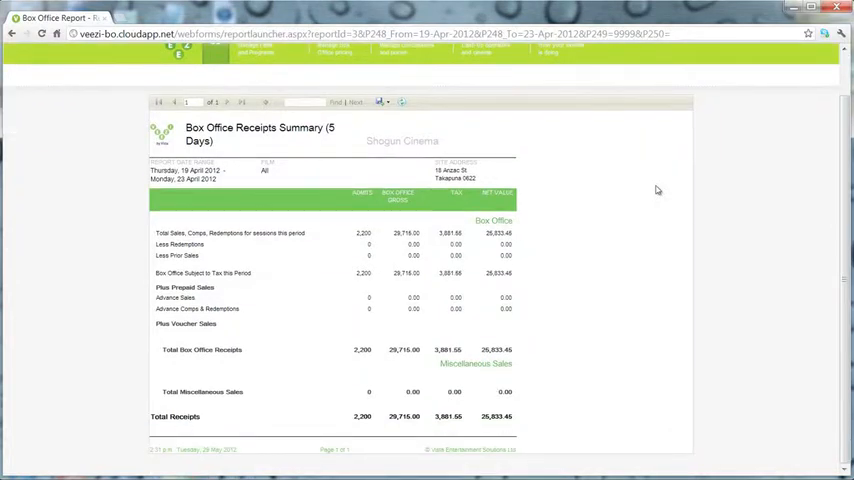
{"action": "left_click", "coordinate": [11, 33]}
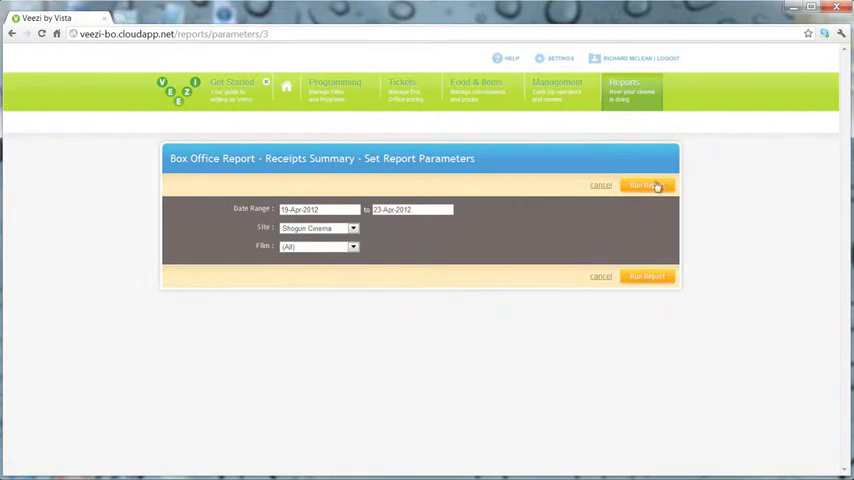
Run and scroll the Performance Report for 19–23 April 2012, then go back to Reports.
{"action": "left_click", "coordinate": [646, 184]}
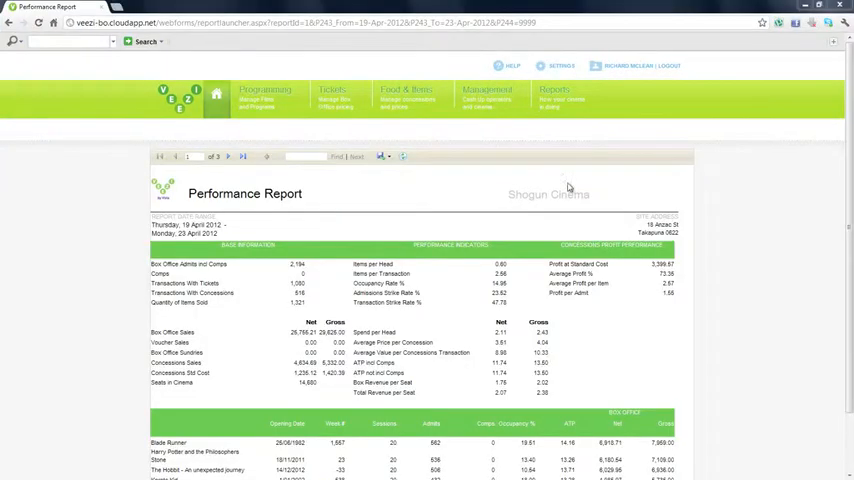
{"action": "mouse_move", "coordinate": [629, 172]}
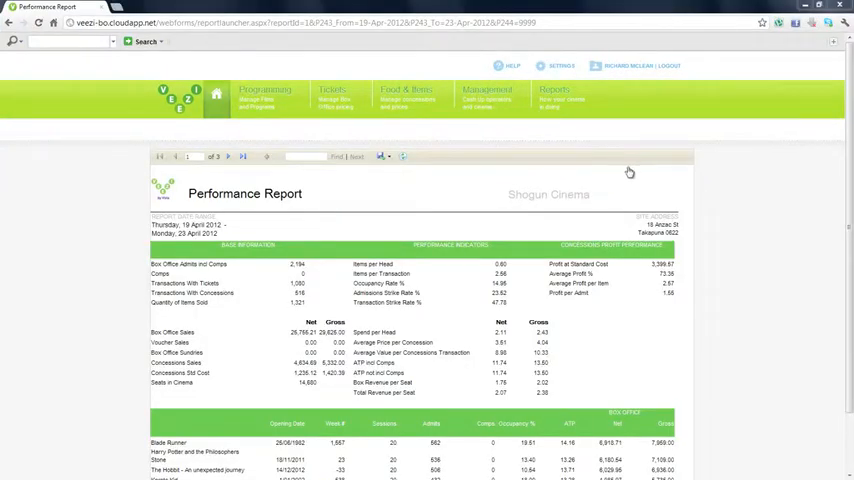
{"action": "scroll", "scroll_direction": "down", "scroll_amount": 3}
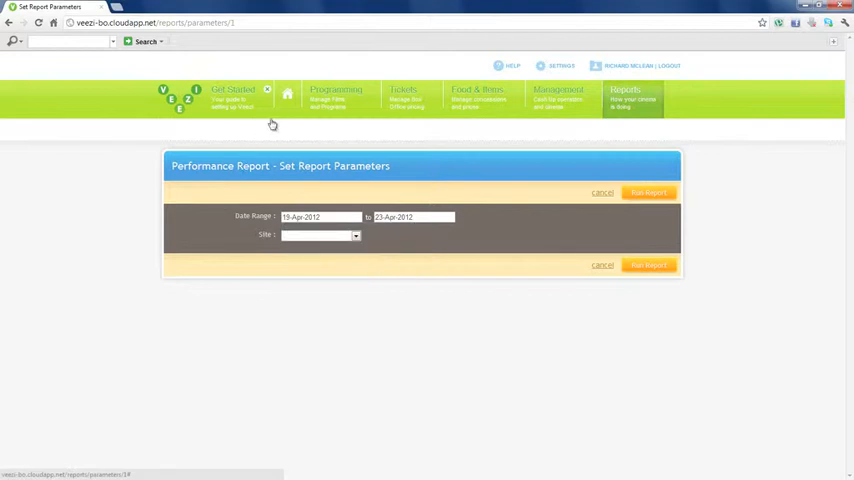
{"action": "left_click", "coordinate": [648, 192]}
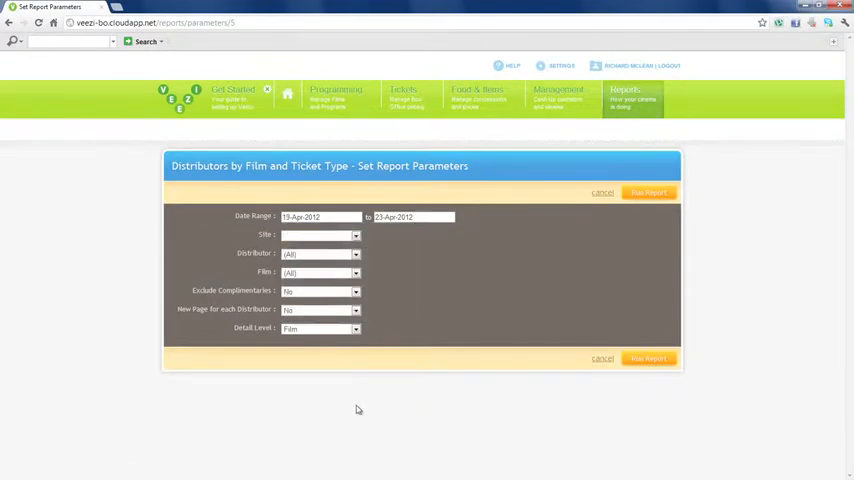
Run the Cashier Session Reconciliation for Shogun Cinema and view its next page.
{"action": "left_click", "coordinate": [602, 193]}
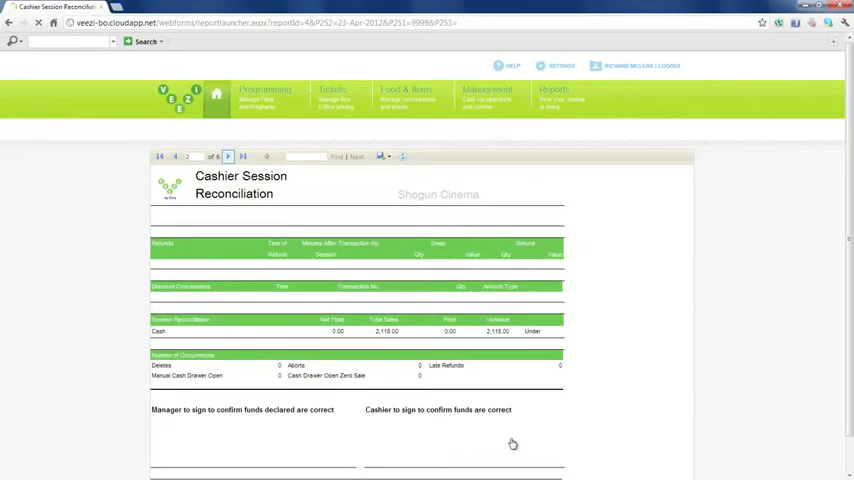
{"action": "left_click", "coordinate": [228, 156]}
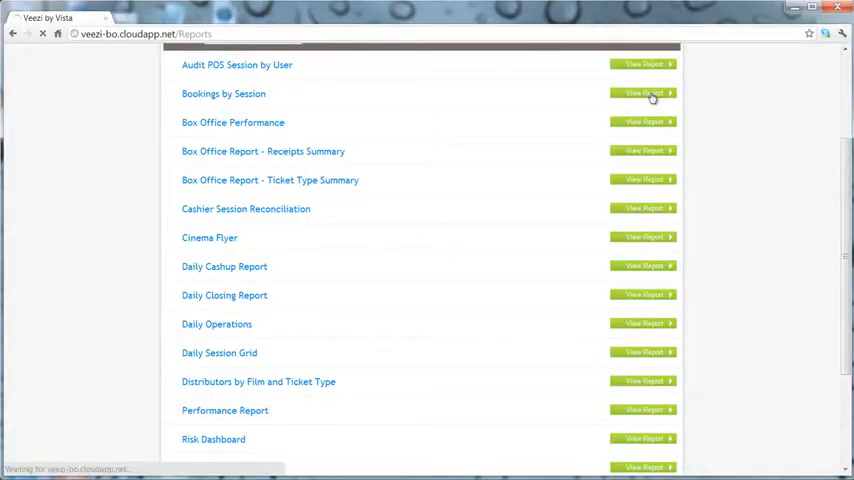
Set the Bookings by Session end date to 23 April 2012 and generate it.
{"action": "left_click", "coordinate": [645, 93]}
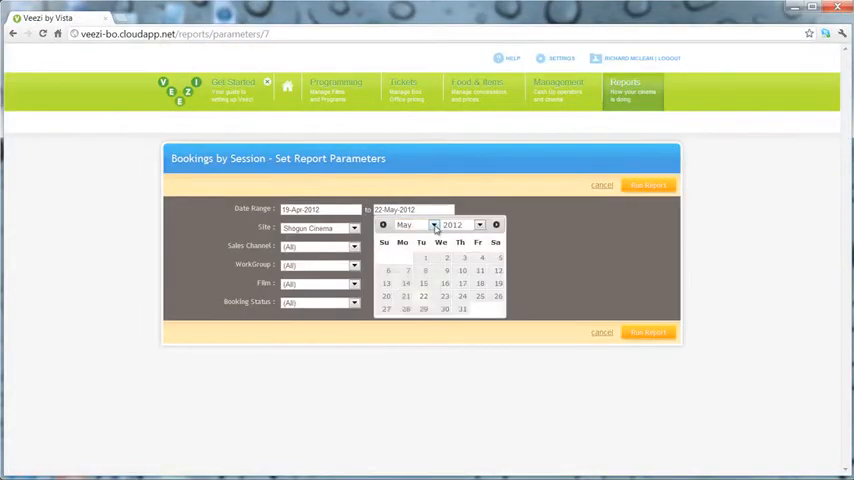
{"action": "left_click", "coordinate": [382, 224]}
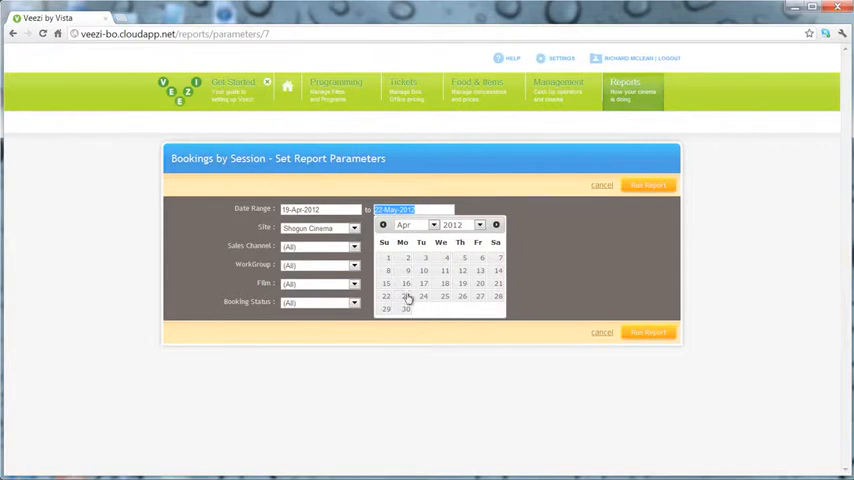
{"action": "left_click", "coordinate": [405, 296]}
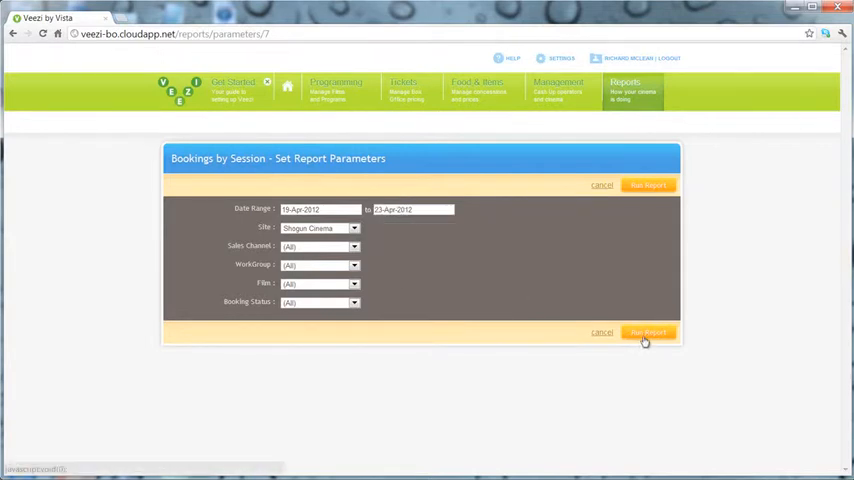
{"action": "left_click", "coordinate": [647, 332]}
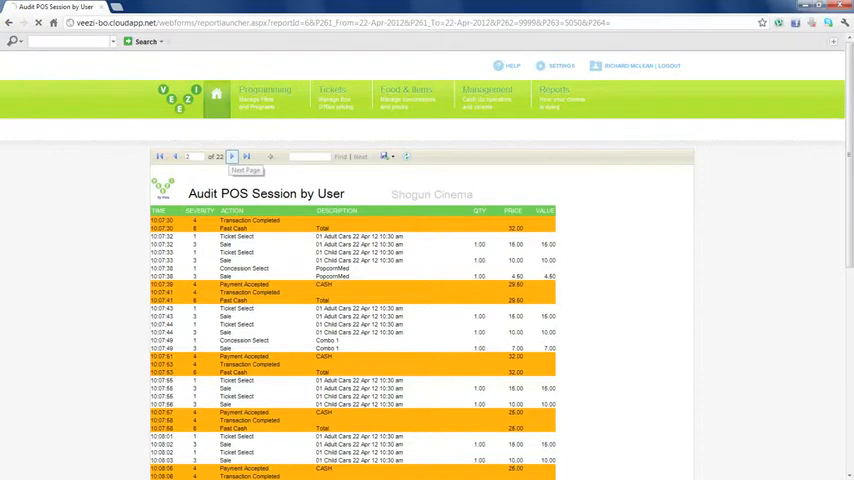
Move to the audit report's next page and scroll through it.
{"action": "left_click", "coordinate": [232, 156]}
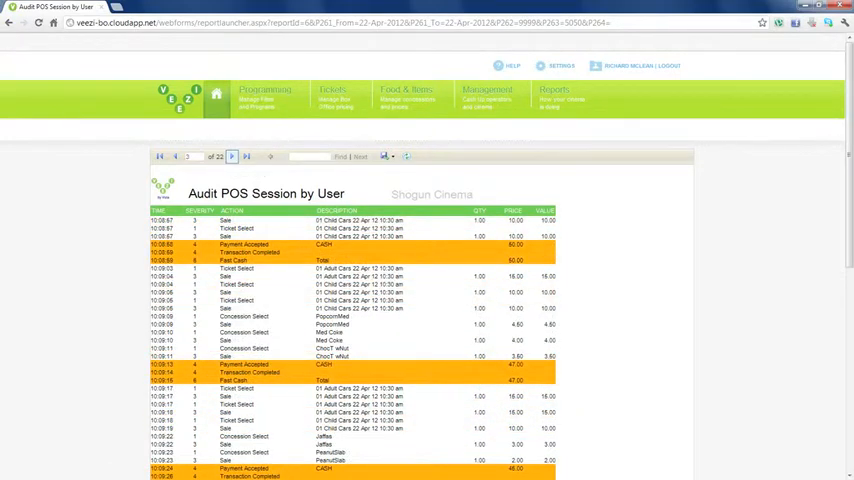
{"action": "scroll", "scroll_direction": "down", "scroll_amount": 3}
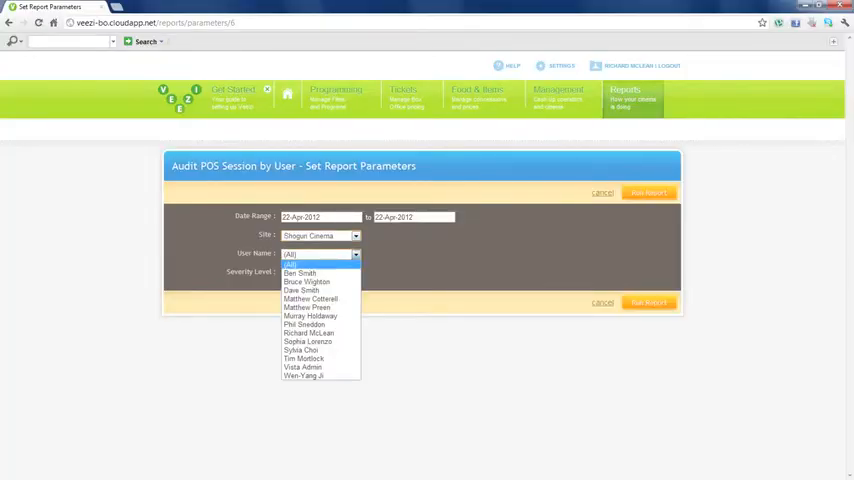
{"action": "mouse_move", "coordinate": [307, 341]}
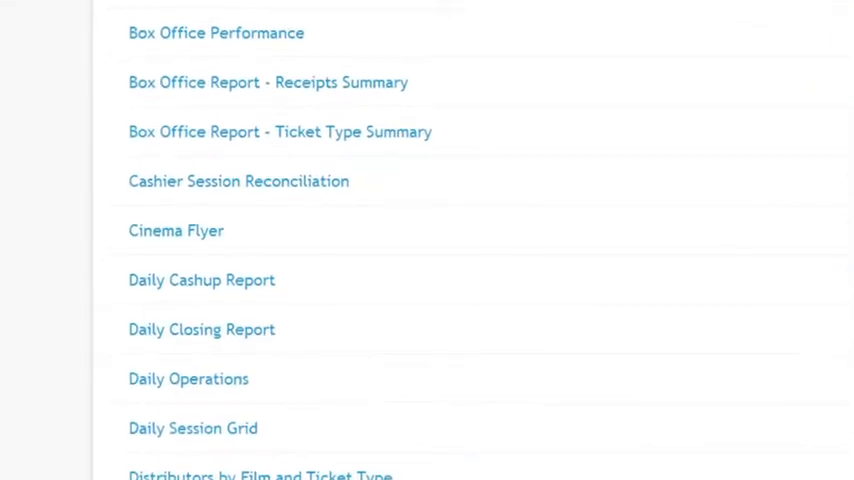
Scroll up the Reports list toward the Daily Cashup Report.
{"action": "scroll", "scroll_direction": "up", "scroll_amount": 3}
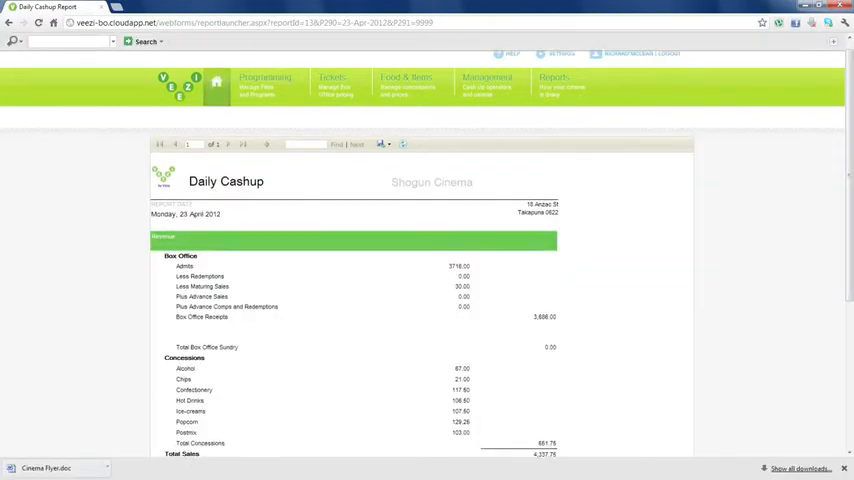
Scroll down through the Daily Operations report for Shogun Cinema.
{"action": "scroll", "scroll_direction": "down", "scroll_amount": 3}
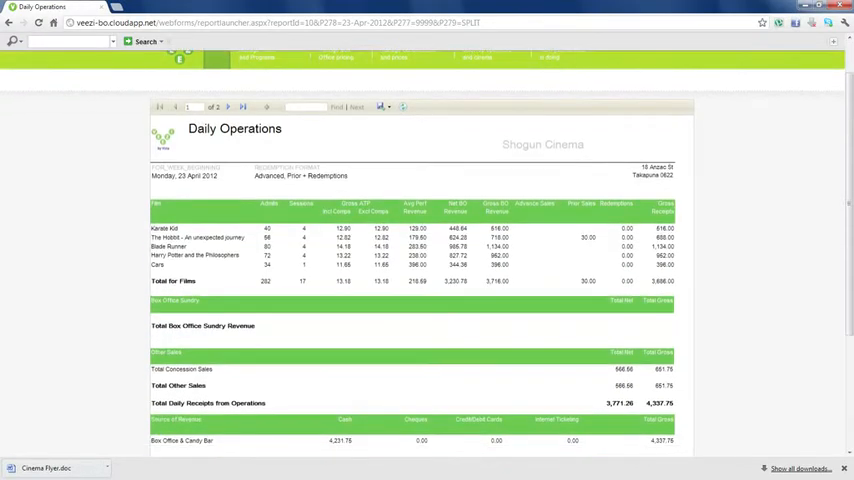
{"action": "scroll", "scroll_direction": "down", "scroll_amount": 3}
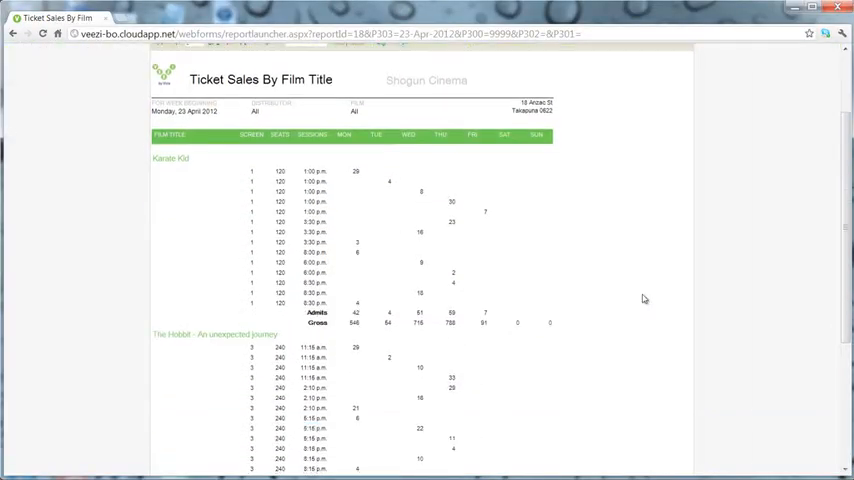
Scroll down the Ticket Sales By Film Title report to review per-film figures.
{"action": "scroll", "scroll_direction": "down", "scroll_amount": 3}
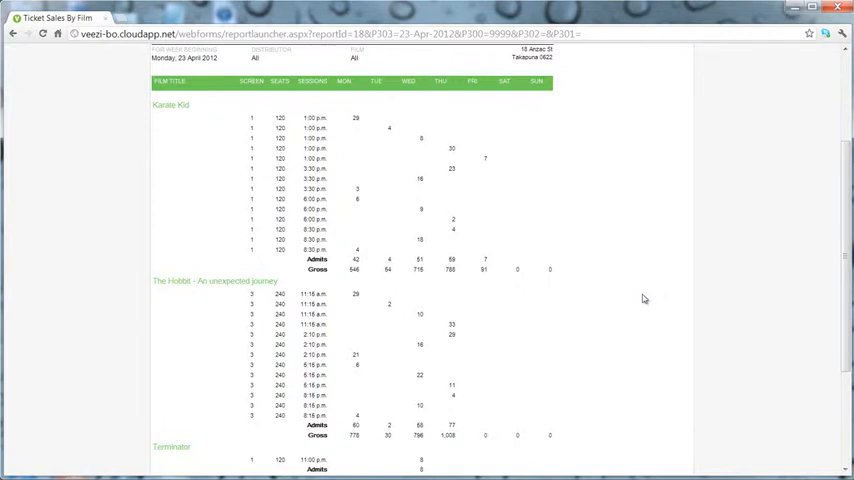
{"action": "scroll", "scroll_direction": "down", "scroll_amount": 3}
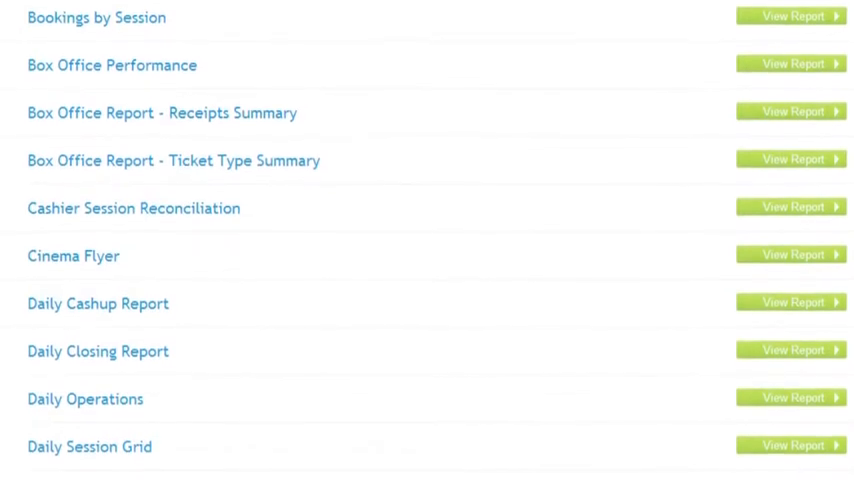
{"action": "scroll", "scroll_direction": "down", "scroll_amount": 3}
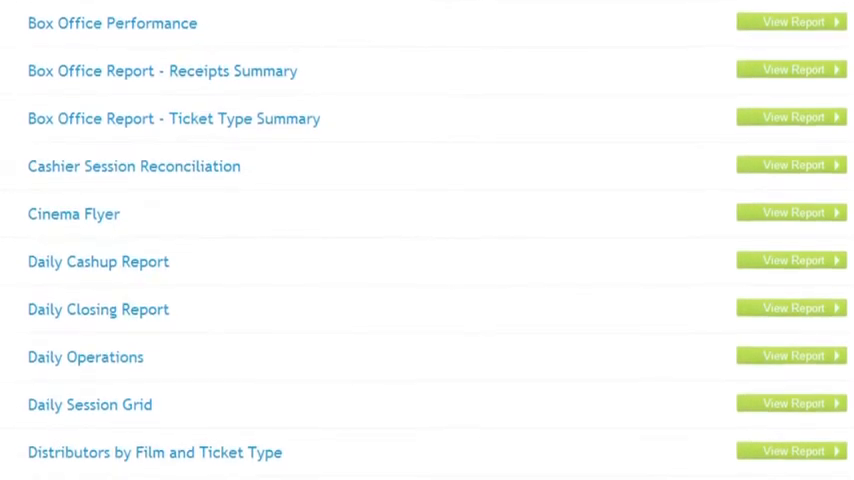
{"action": "scroll", "scroll_direction": "down", "scroll_amount": 3}
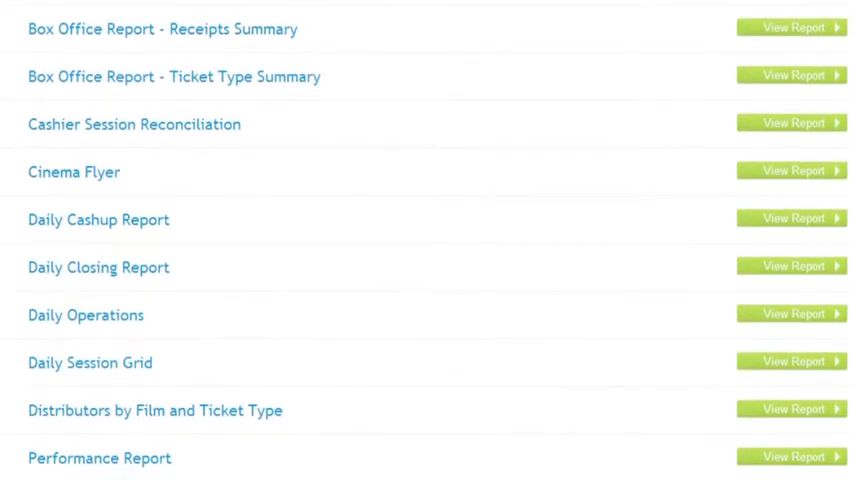
{"action": "scroll", "scroll_direction": "down", "scroll_amount": 3}
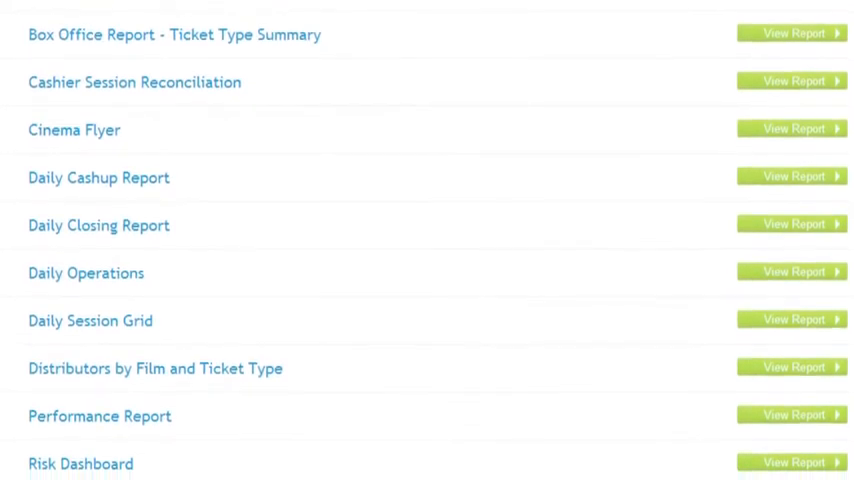